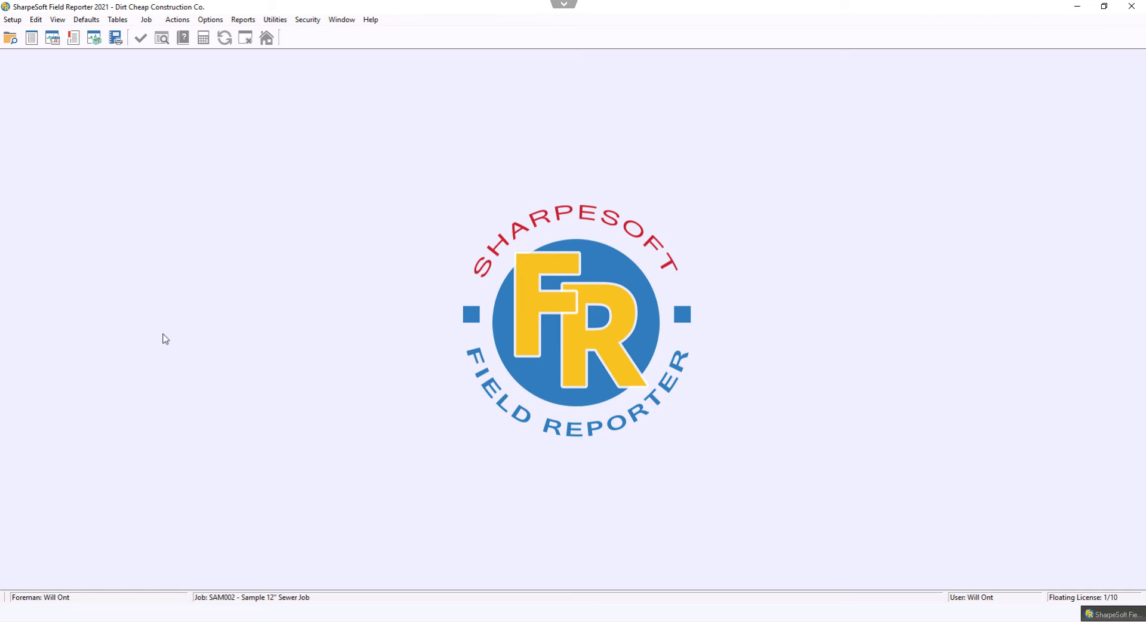
mouse_move(120, 101)
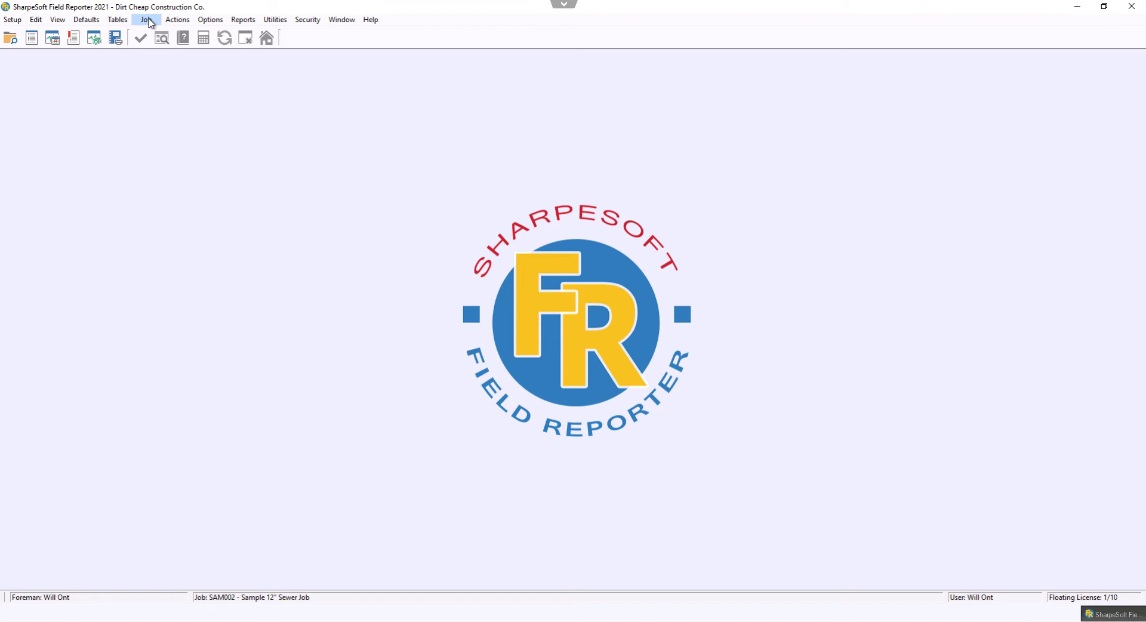
click(146, 19)
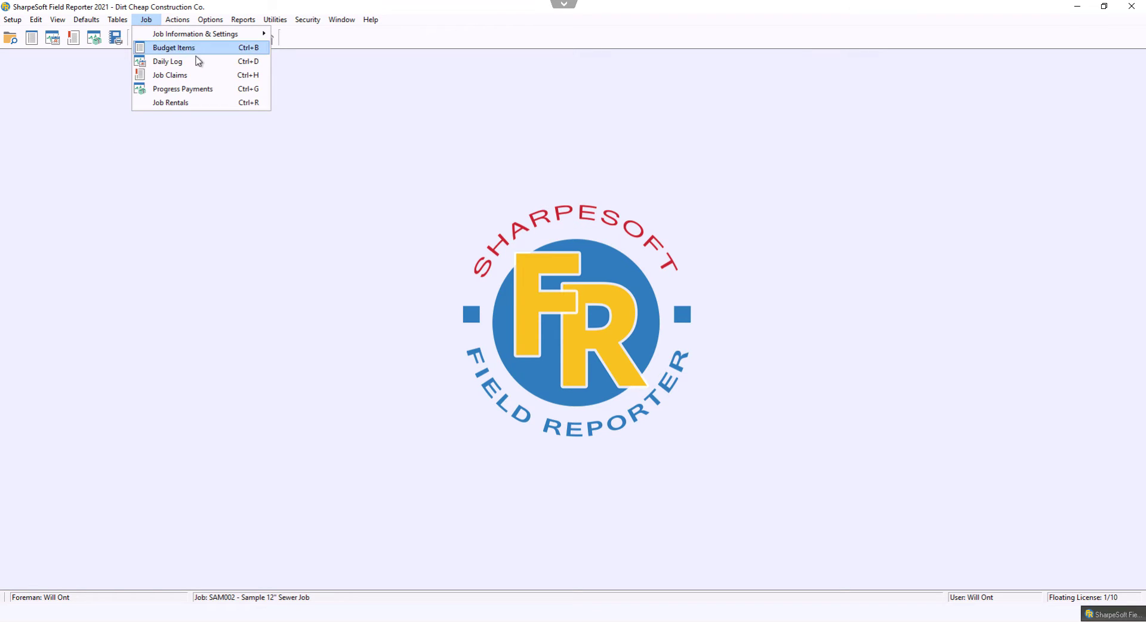
click(167, 61)
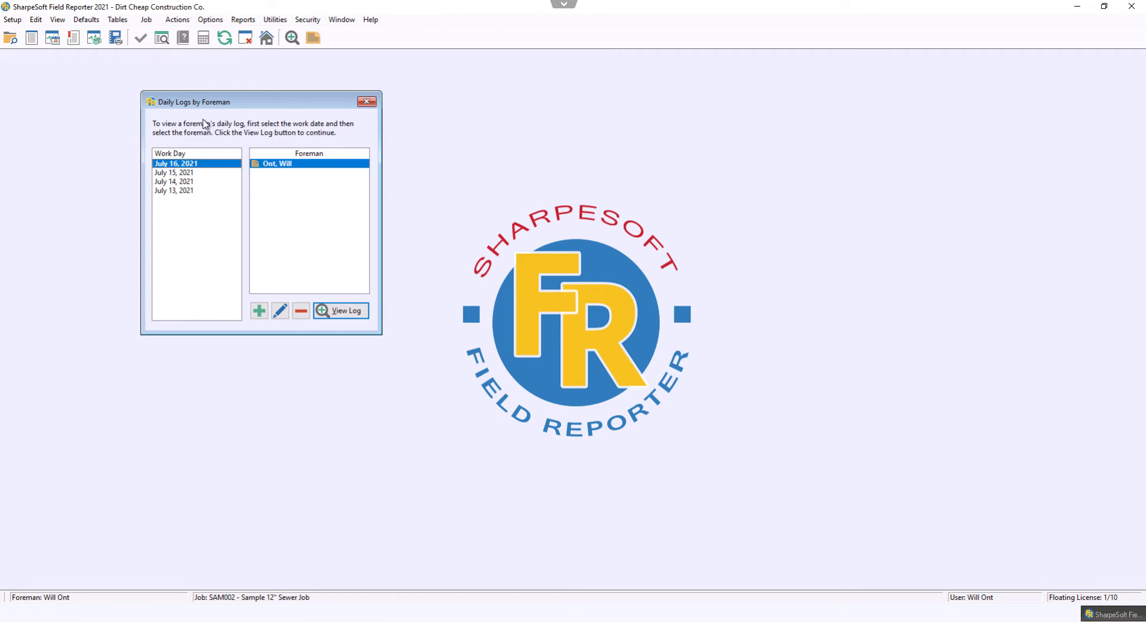
click(175, 181)
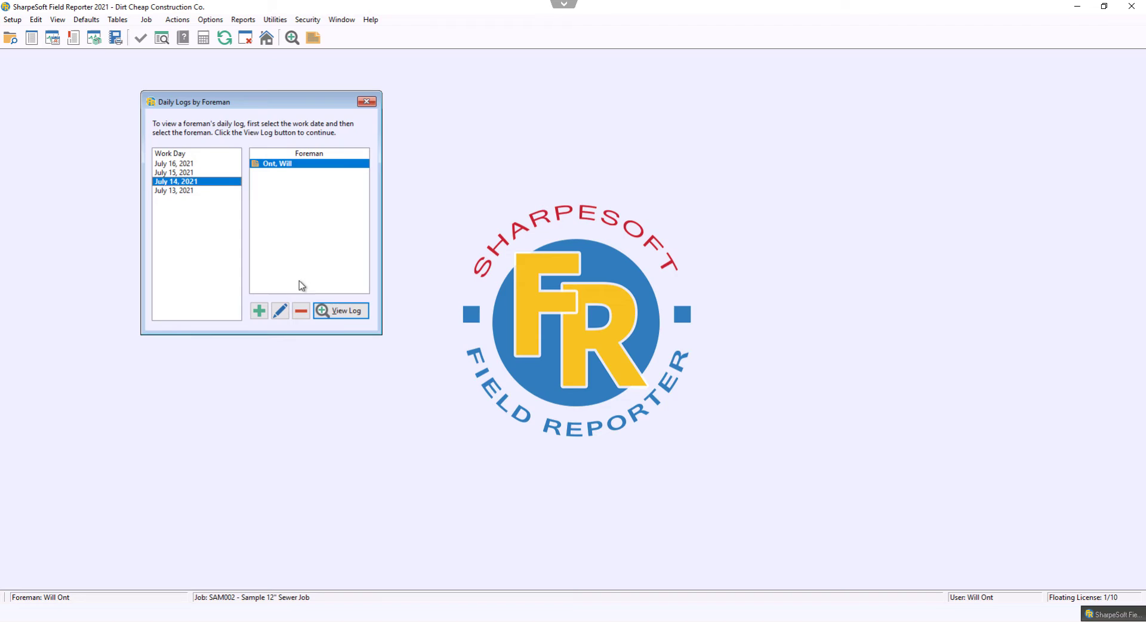
click(340, 310)
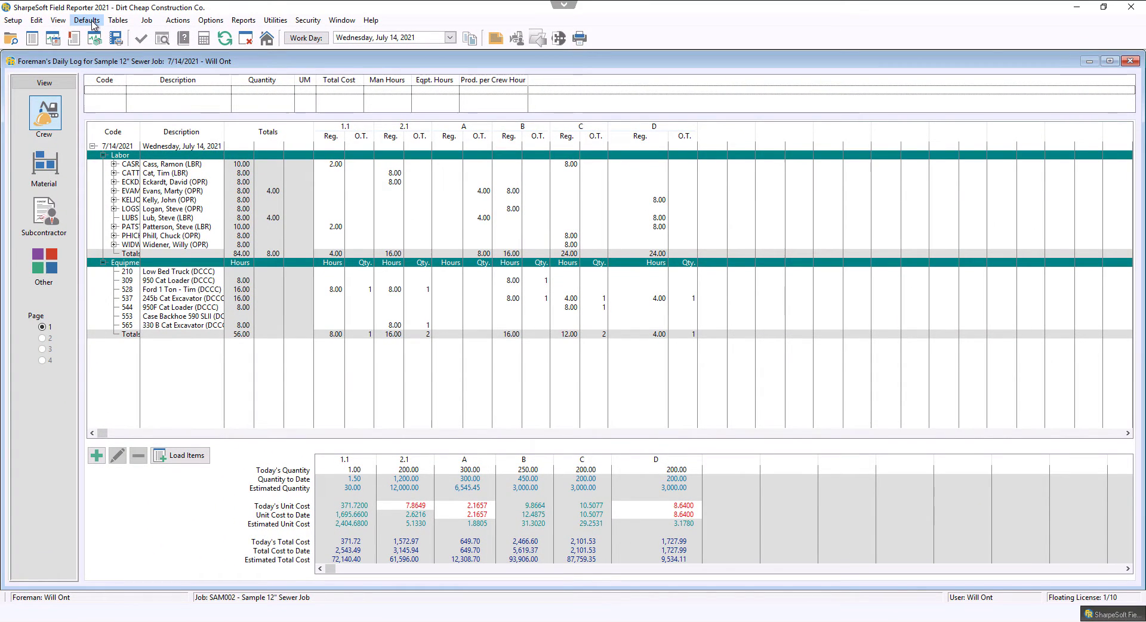
Step: In Preferences, switch 'Show daily log costing in' to Percentages and confirm
click(86, 19)
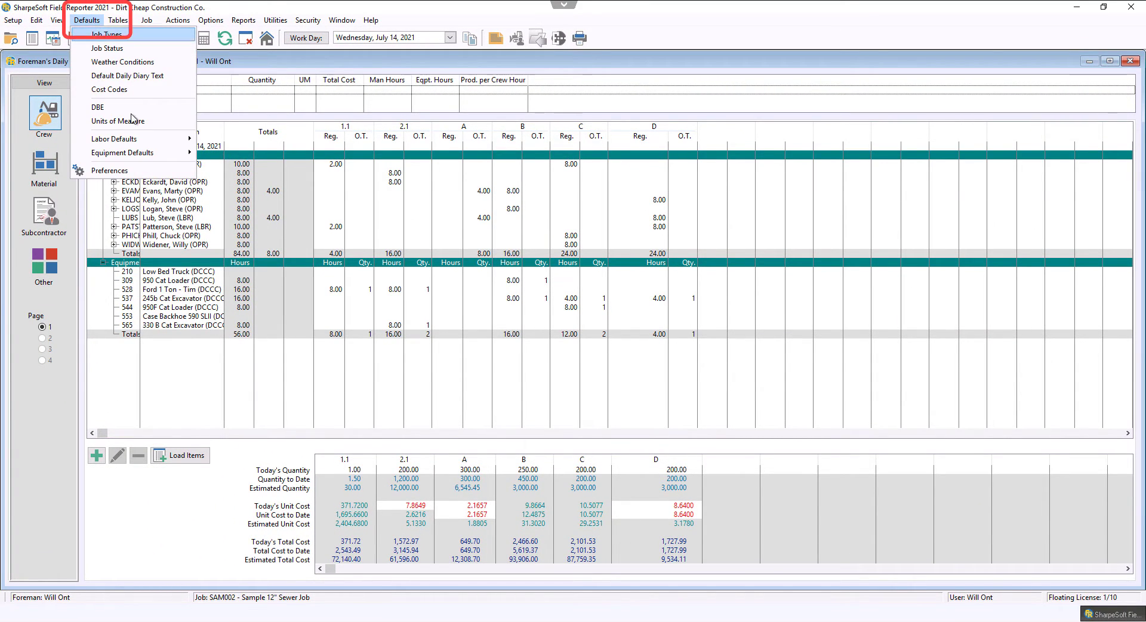
click(109, 170)
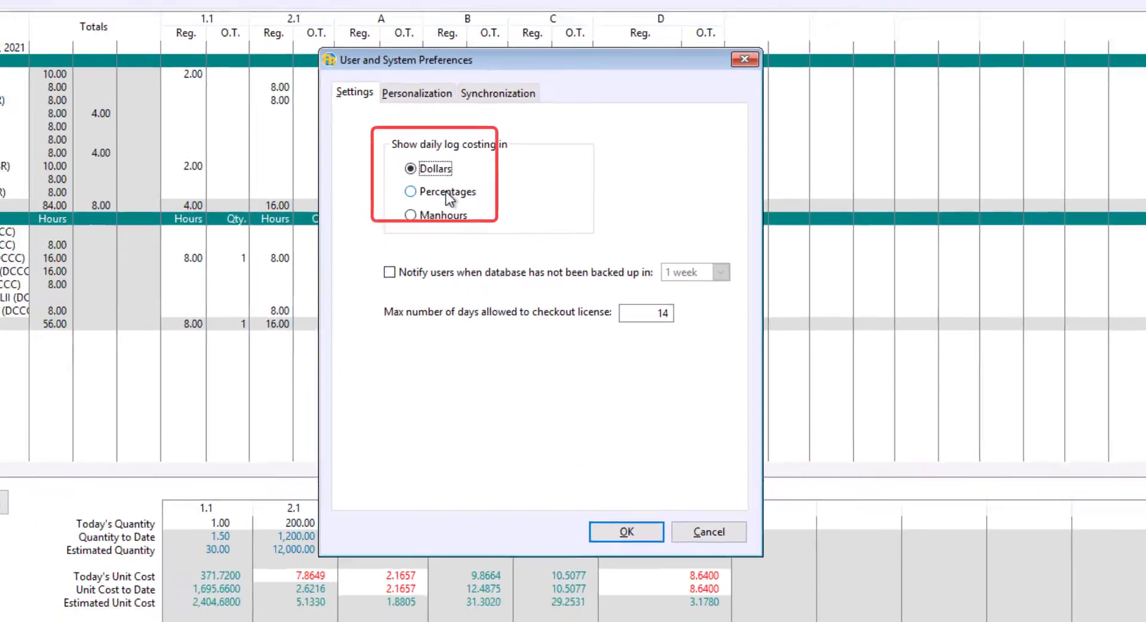
click(411, 191)
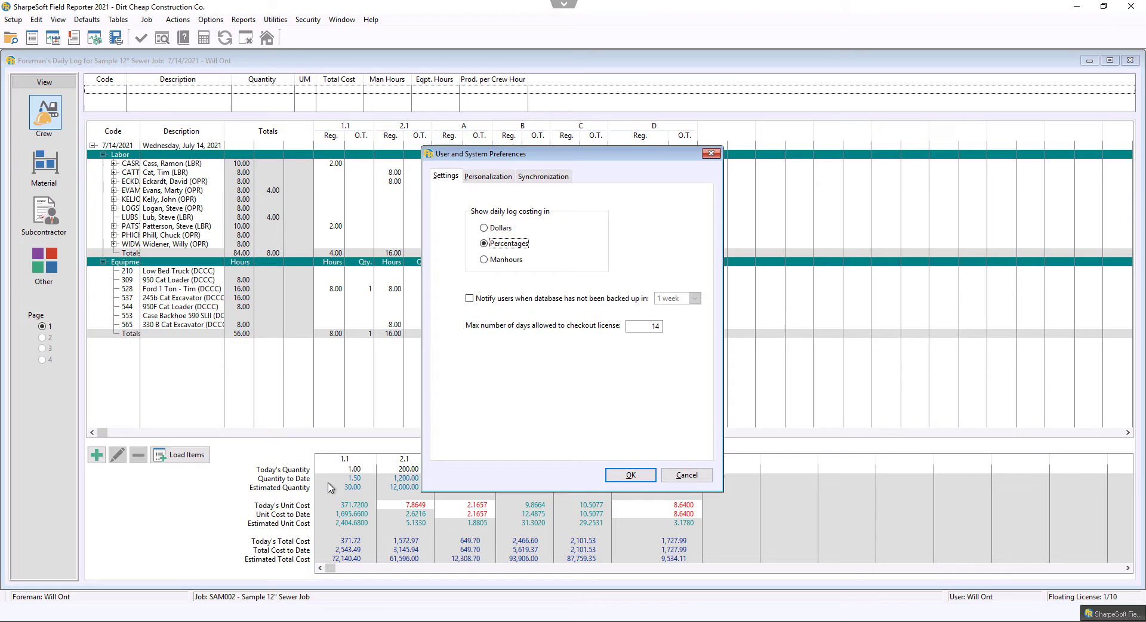
mouse_move(644, 466)
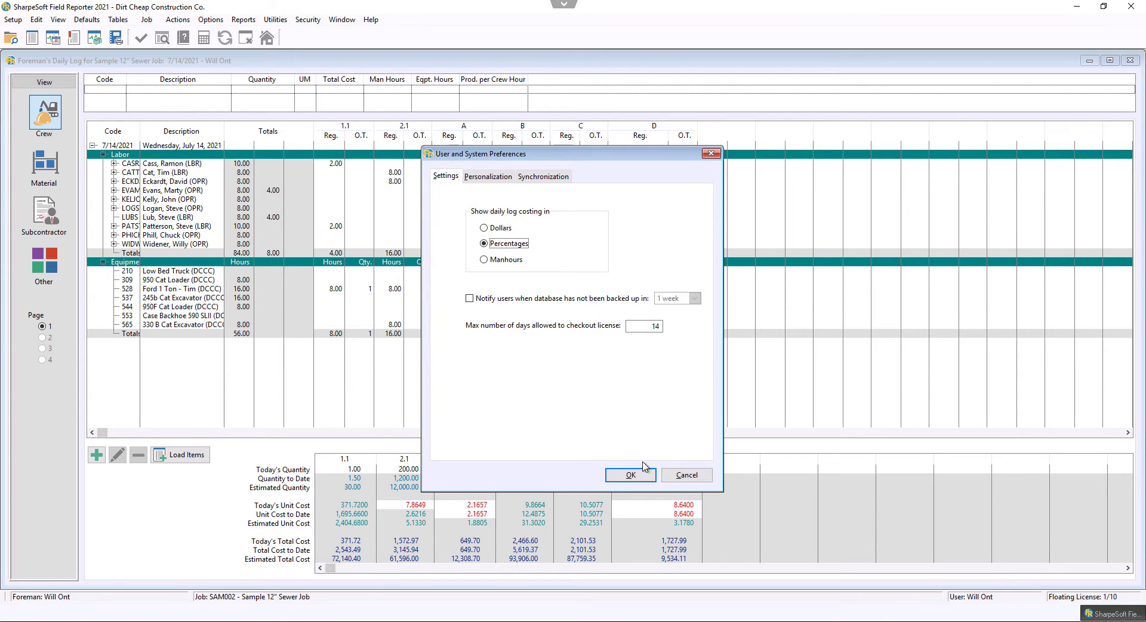
click(630, 474)
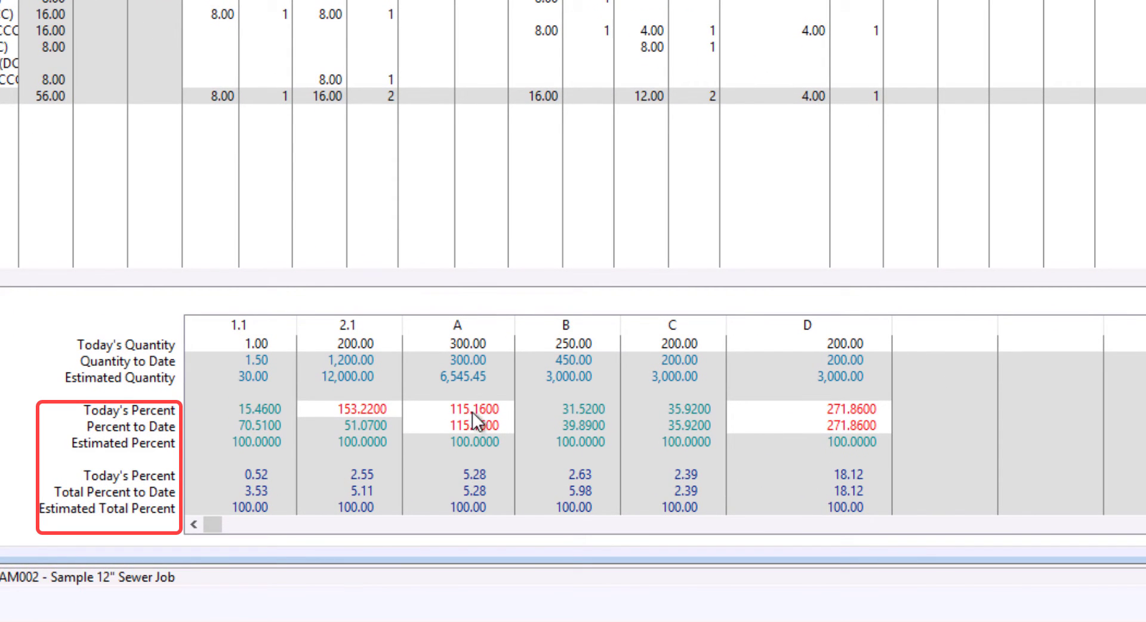
mouse_move(365, 424)
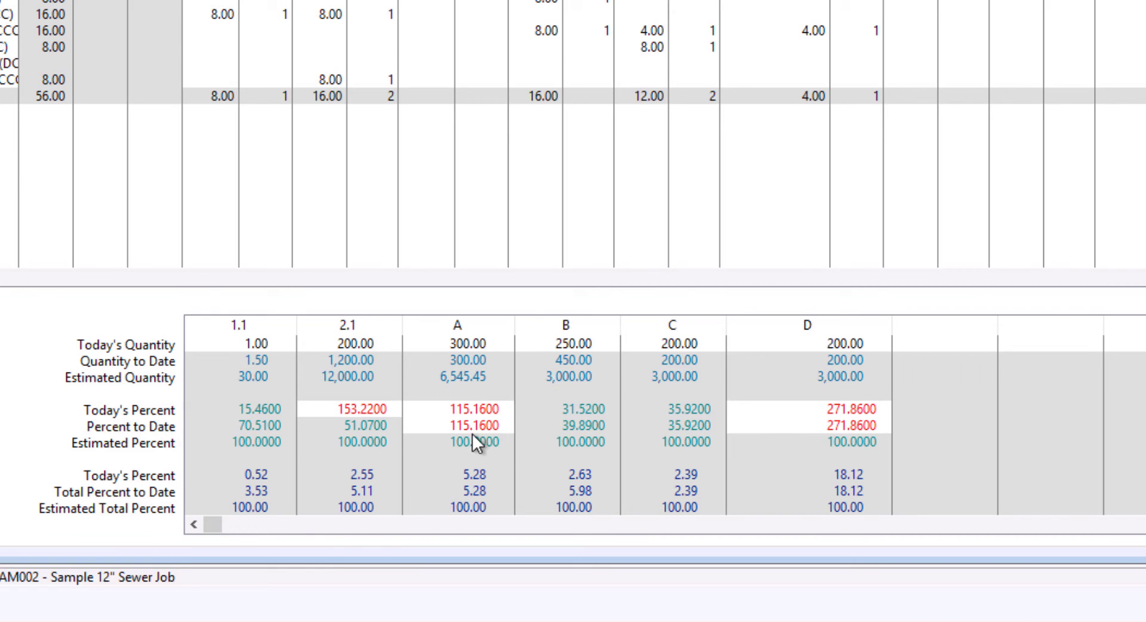
mouse_move(325, 145)
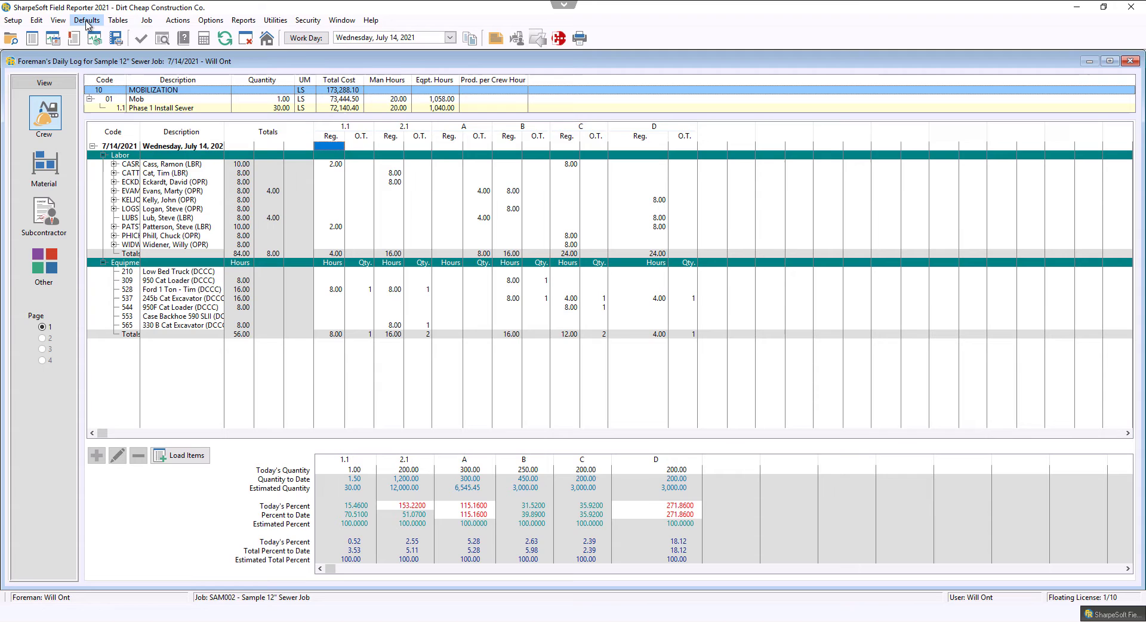
Step: In Preferences, switch 'Show daily log costing in' to Manhours and confirm
click(86, 19)
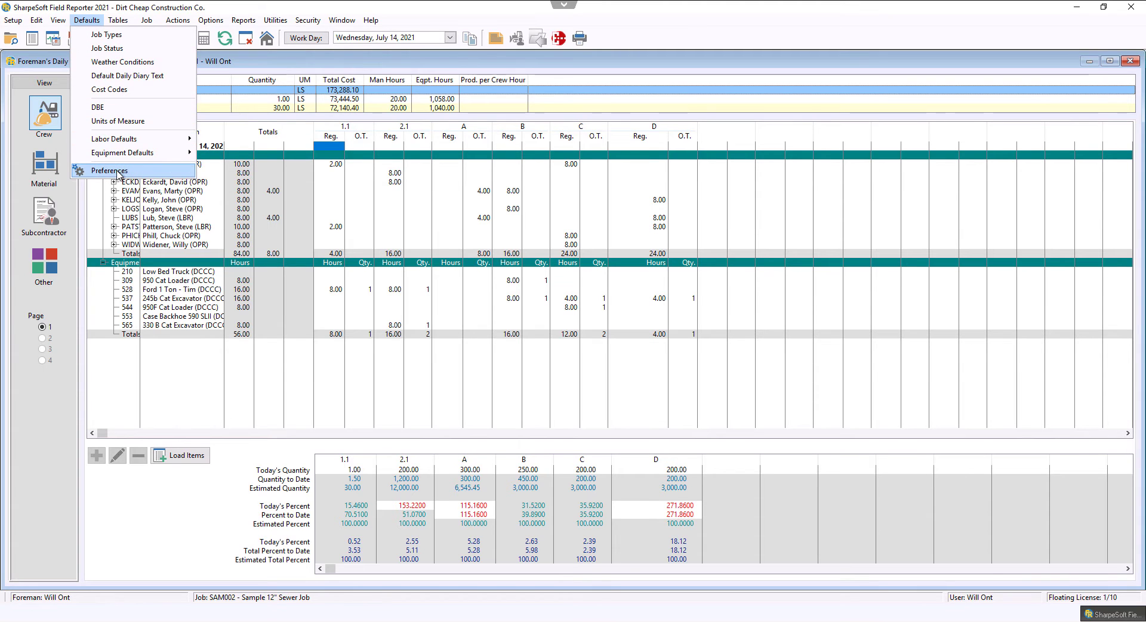
click(108, 170)
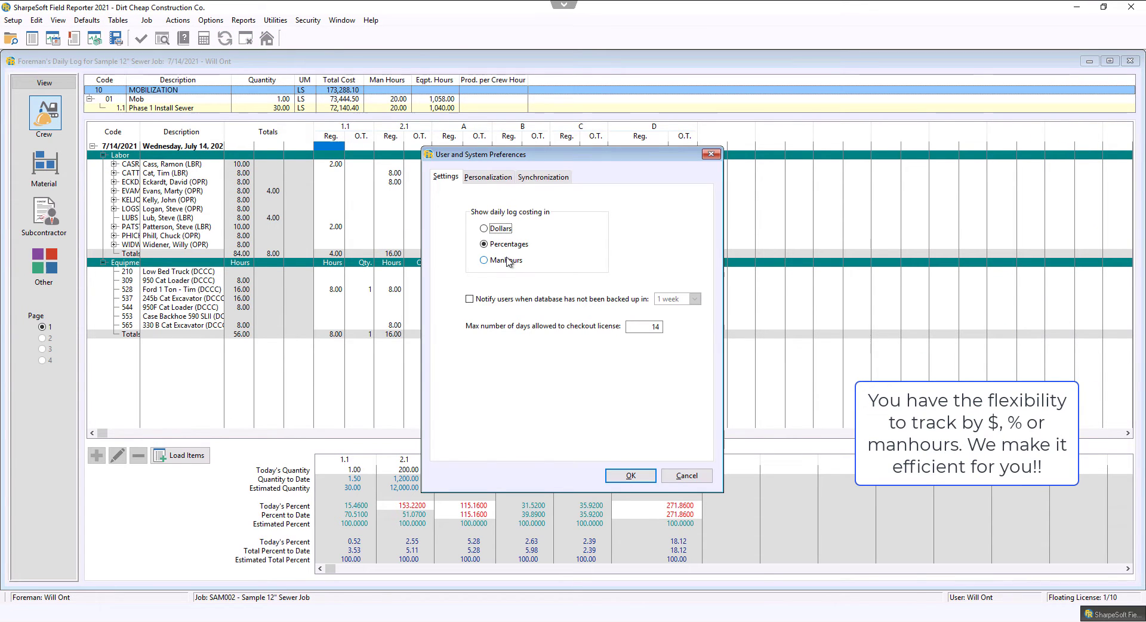
click(484, 260)
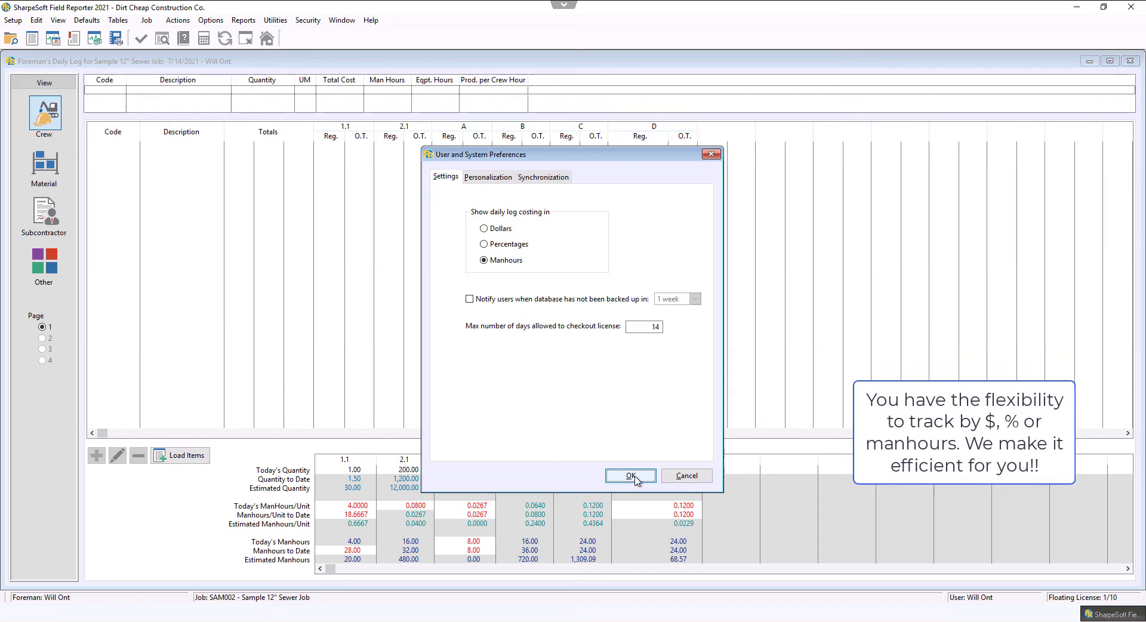
click(630, 476)
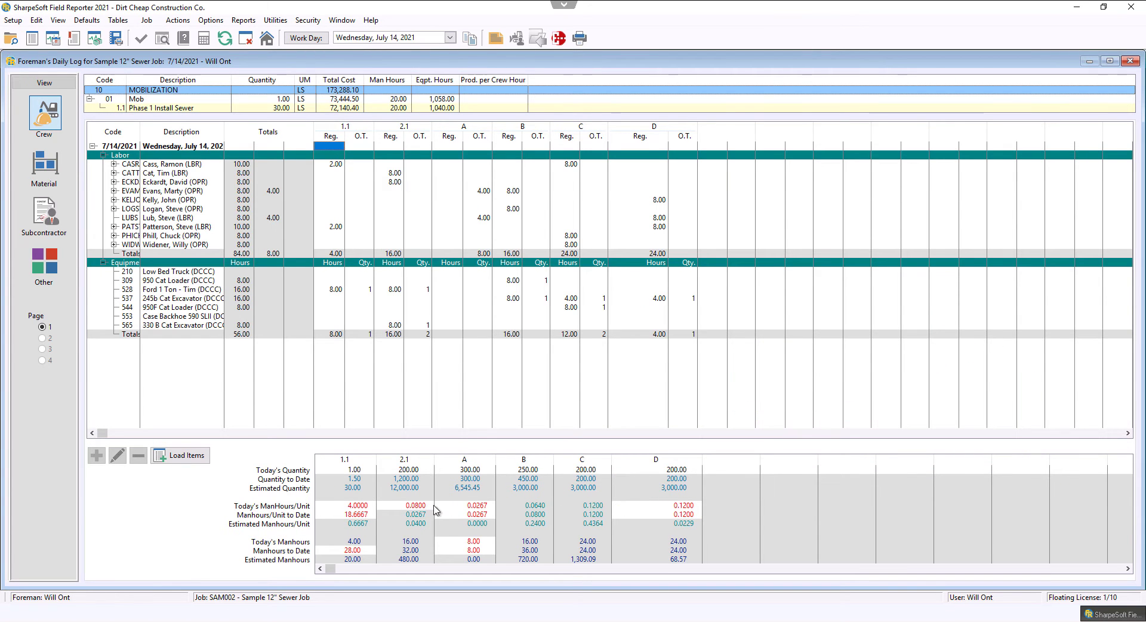
mouse_move(177, 20)
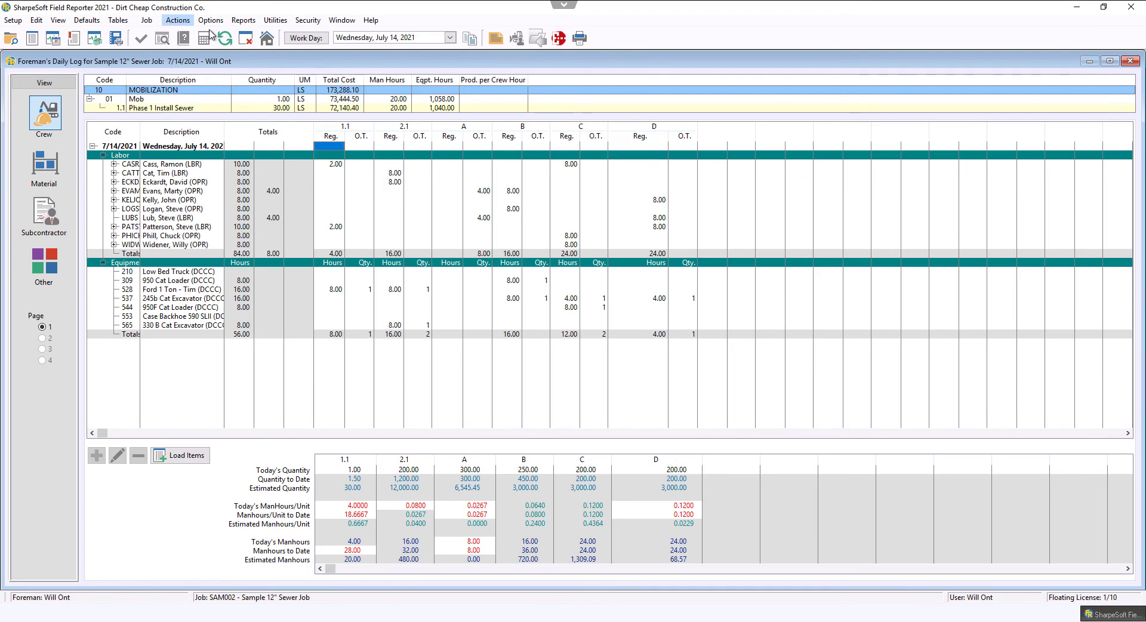
Step: Run the Daily Log report from the Reports Tree for 7/13/2021 to 9/17/2021
click(243, 19)
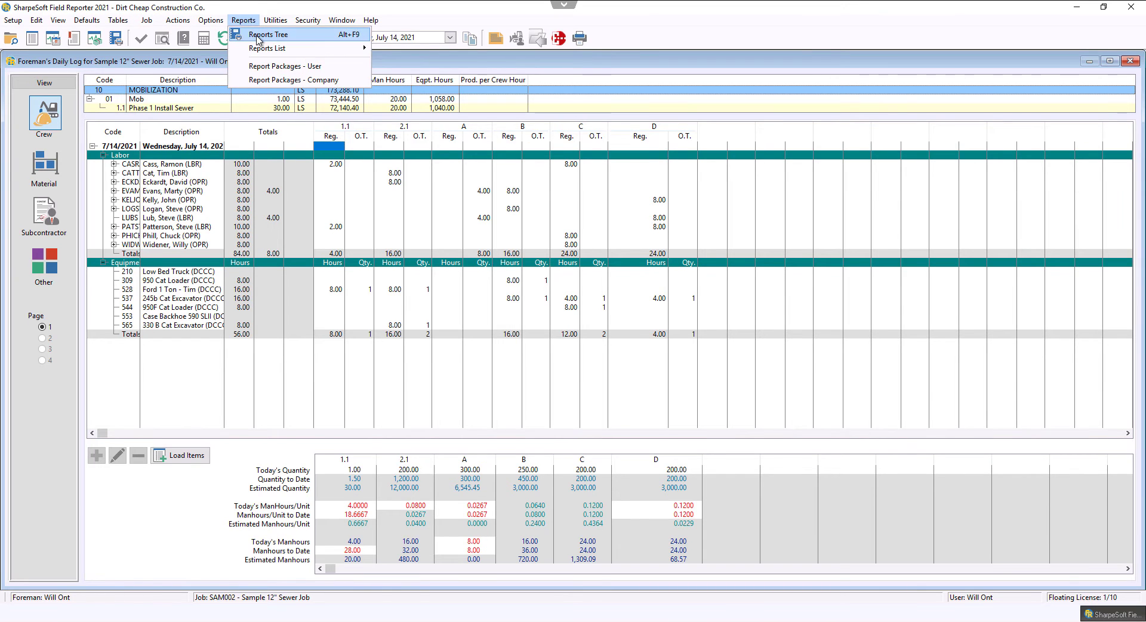
click(268, 34)
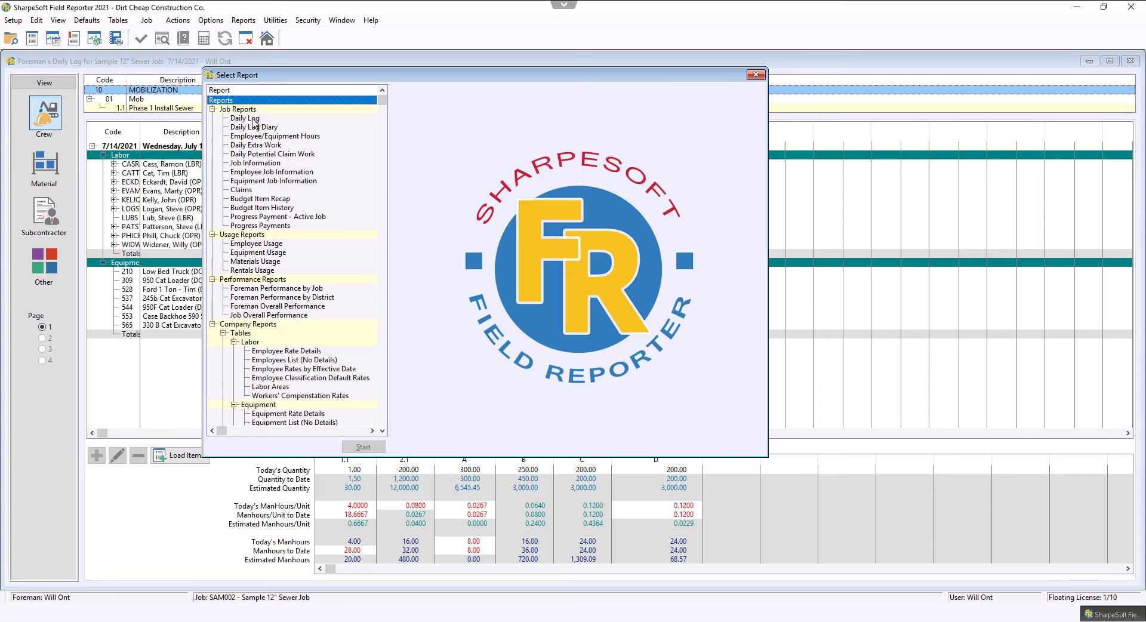
click(244, 117)
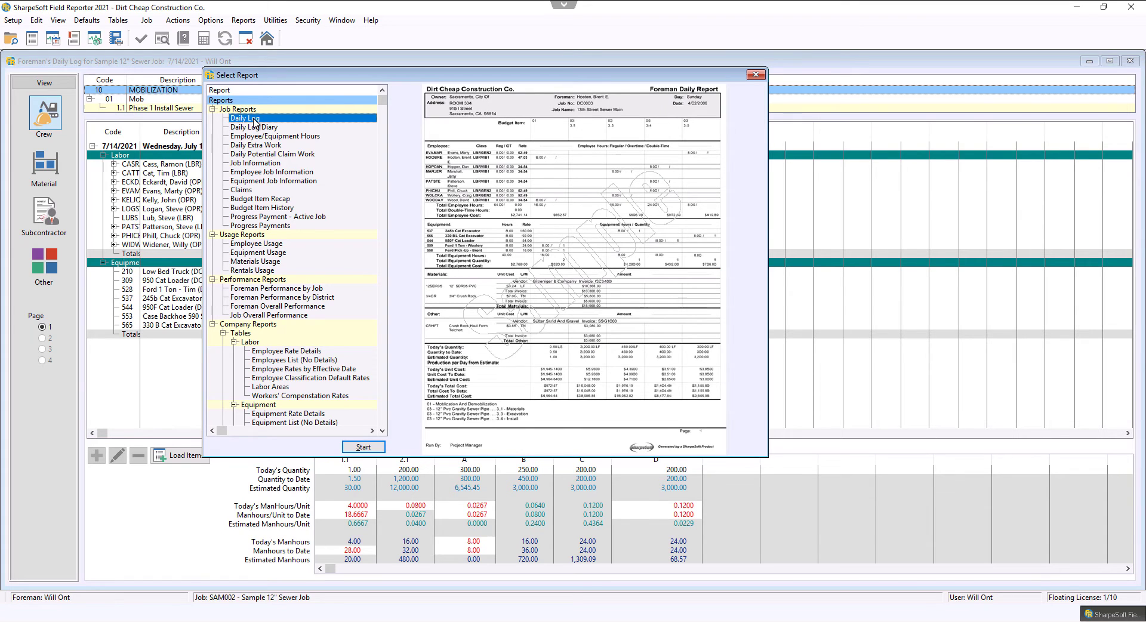
click(363, 446)
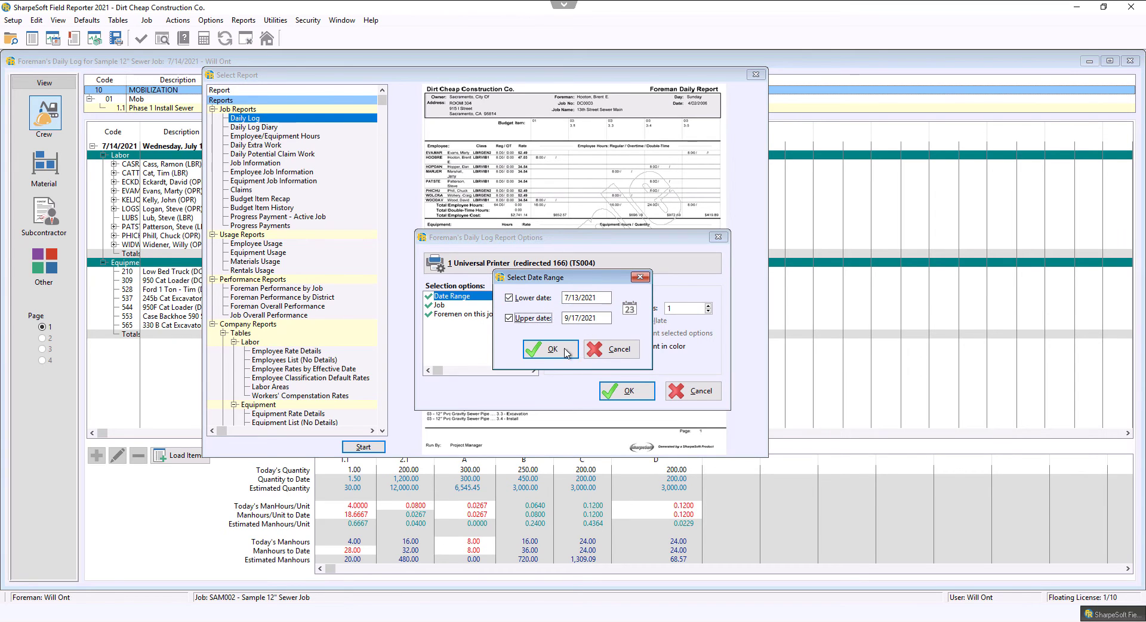
click(548, 349)
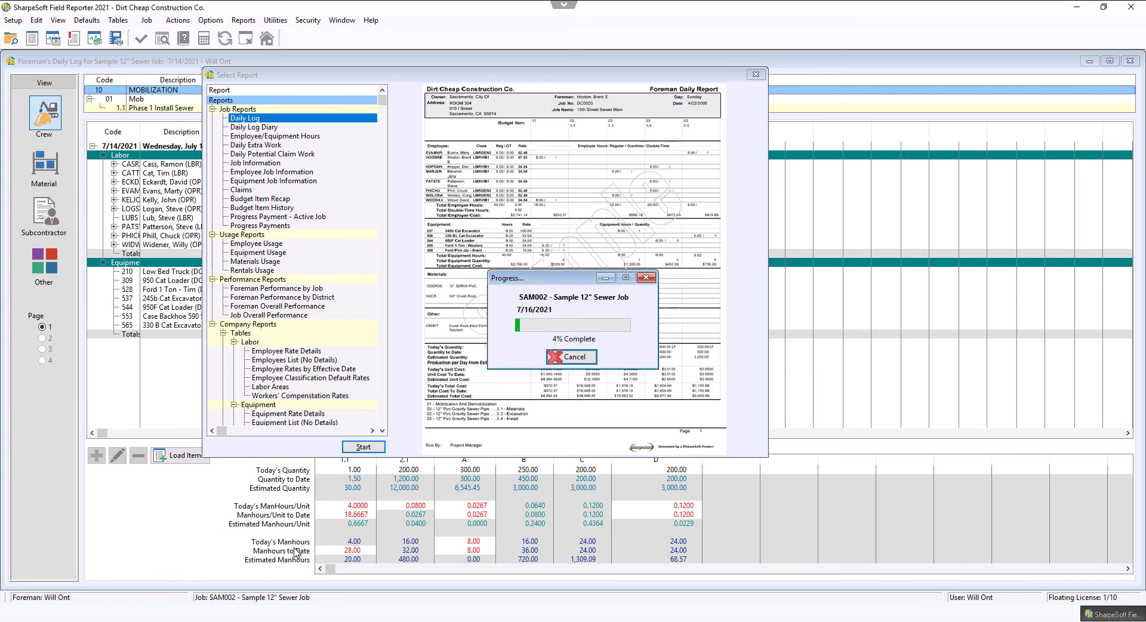
Step: Scroll the Foreman's Daily Log preview to the ManHrs total rows and back up
click(362, 446)
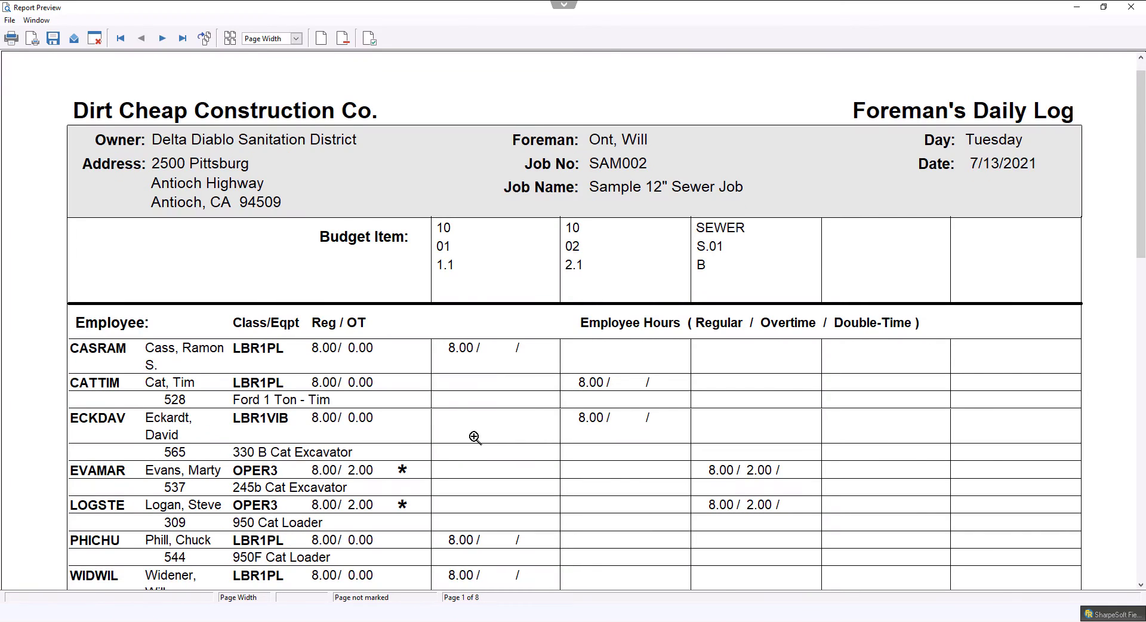
scroll(down, 3)
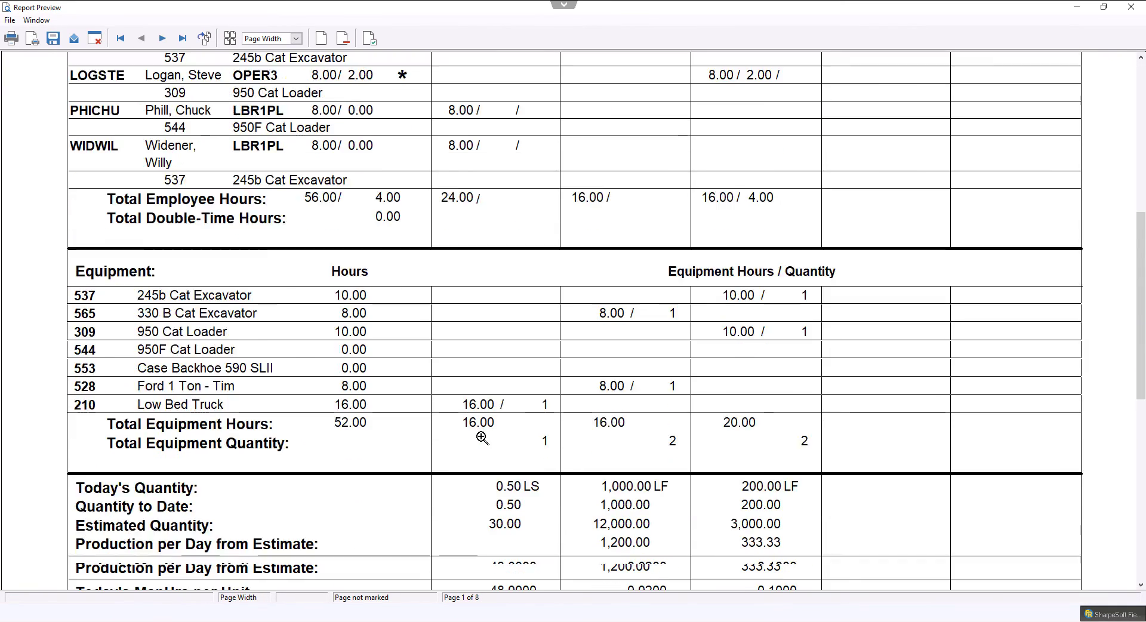
scroll(down, 3)
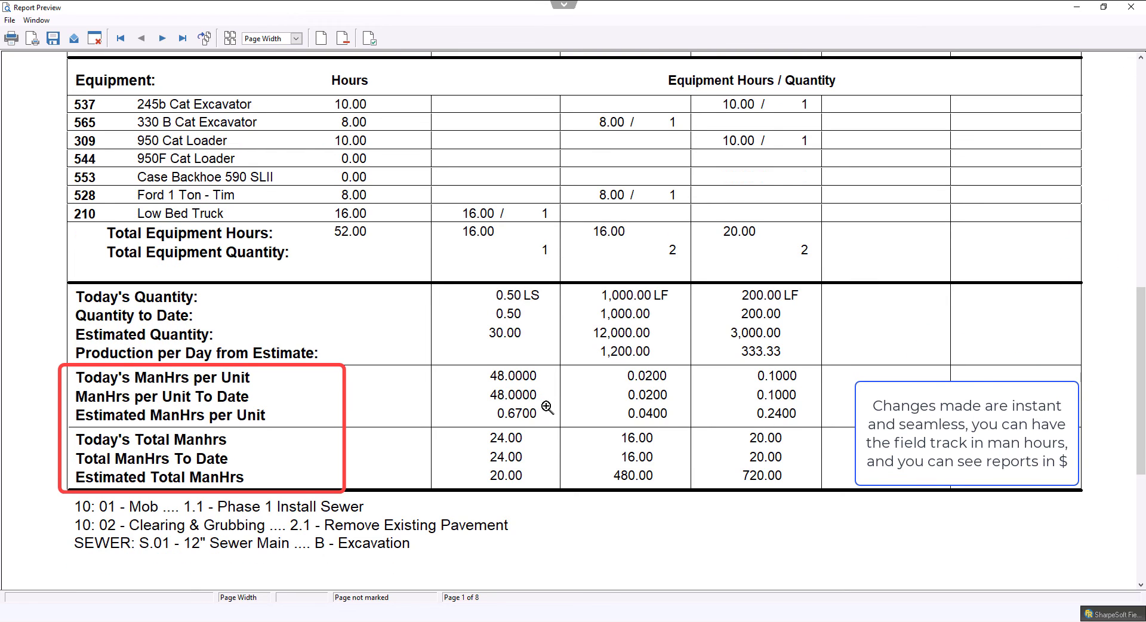
scroll(up, 3)
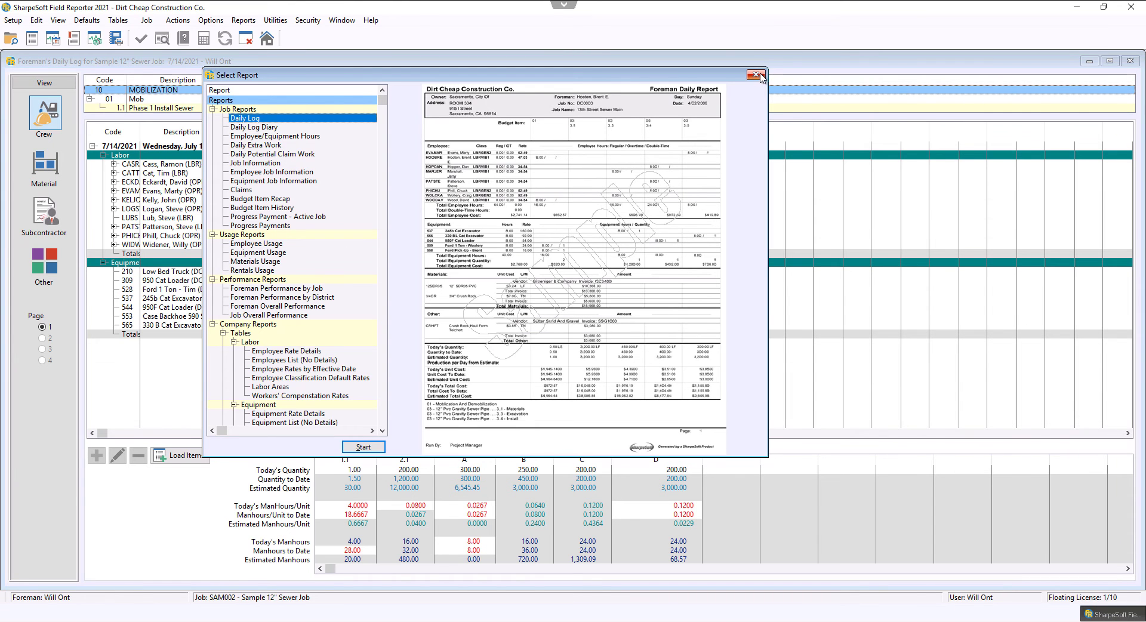
Step: Close the Select Report dialog and the Foreman's Daily Log window
click(759, 75)
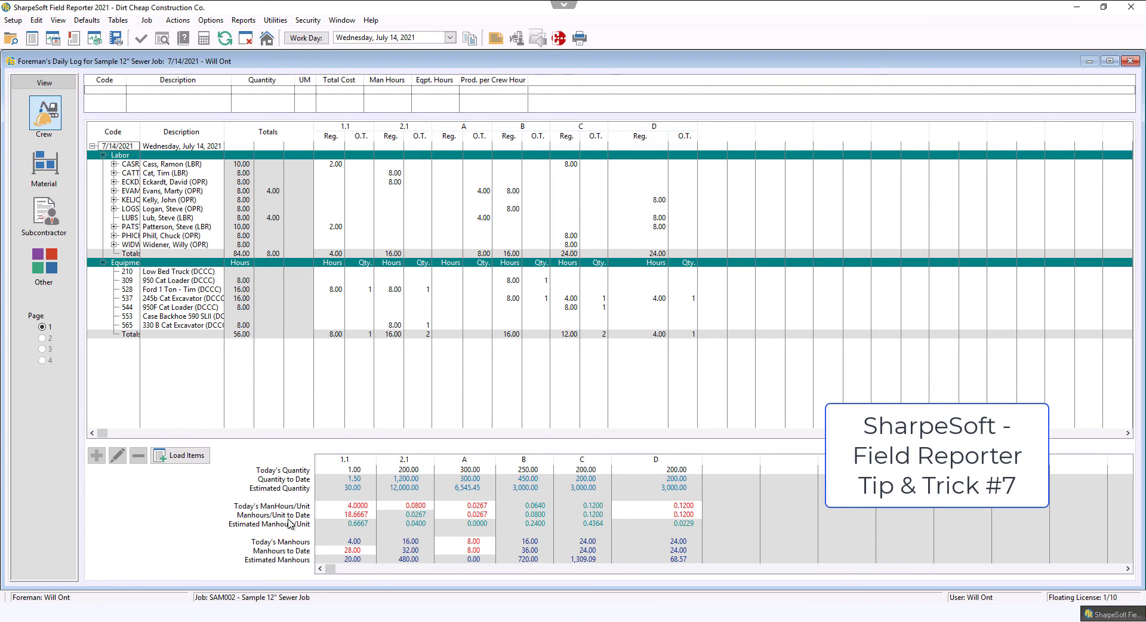
mouse_move(86, 19)
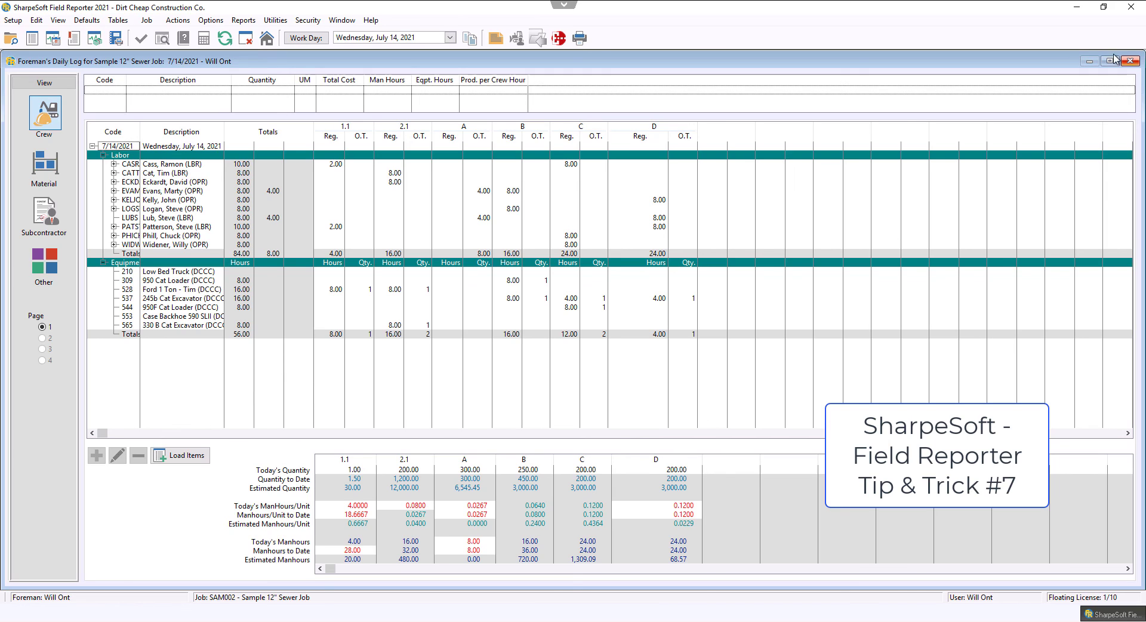
click(1132, 62)
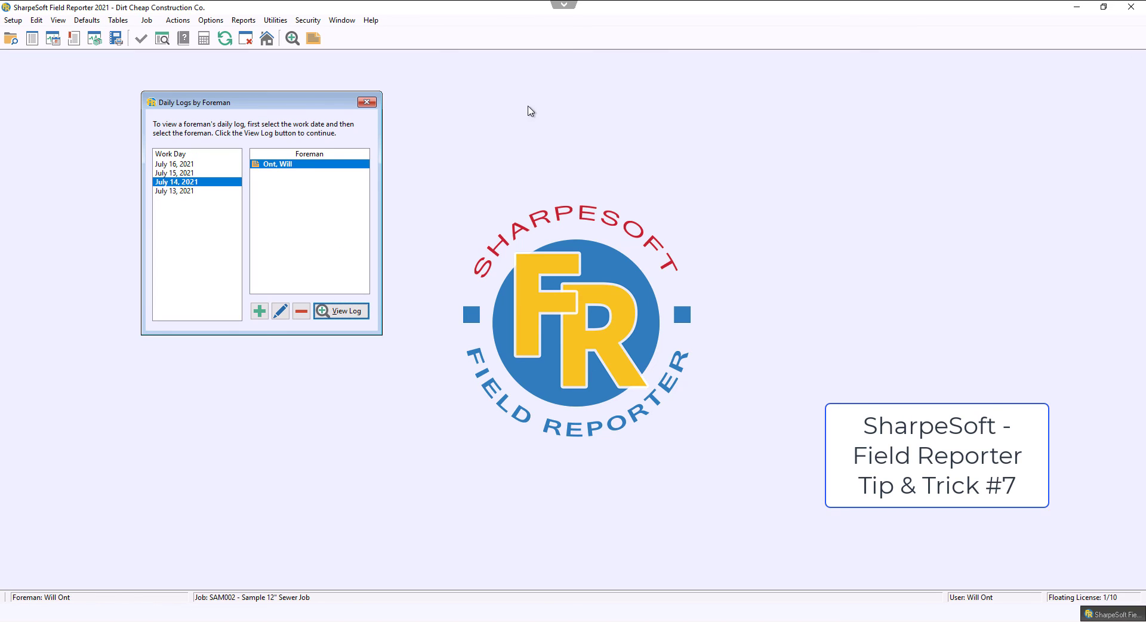